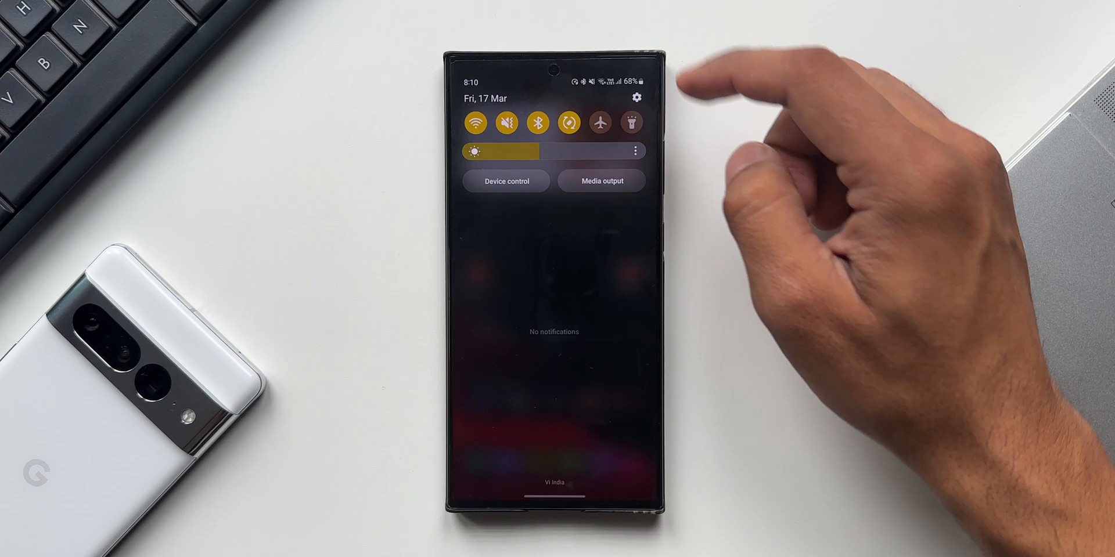
# - From the quick panel, go into Settings and reach the Security and privacy page
pyautogui.click(636, 97)
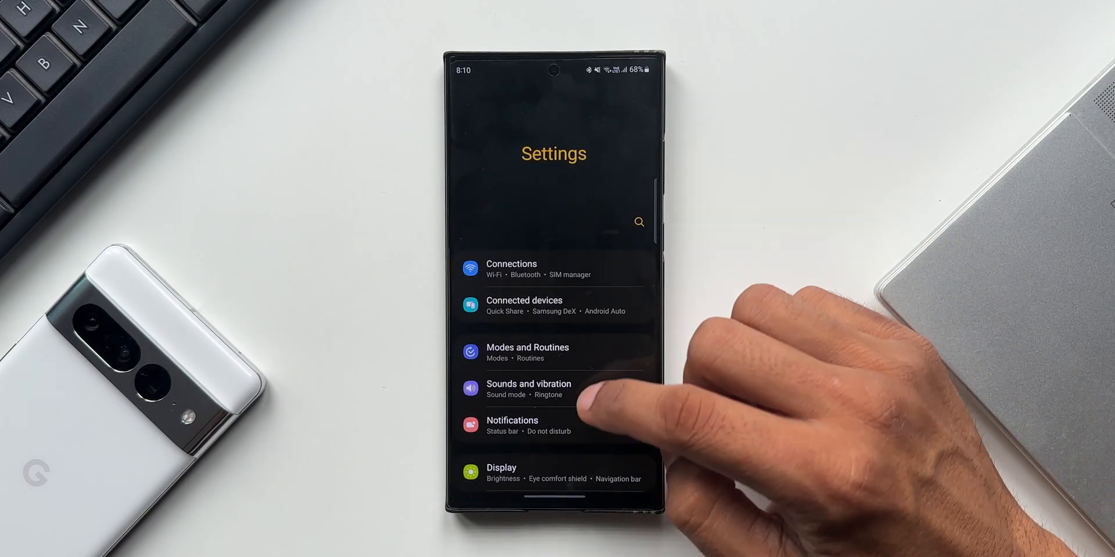
pyautogui.scroll(-3)
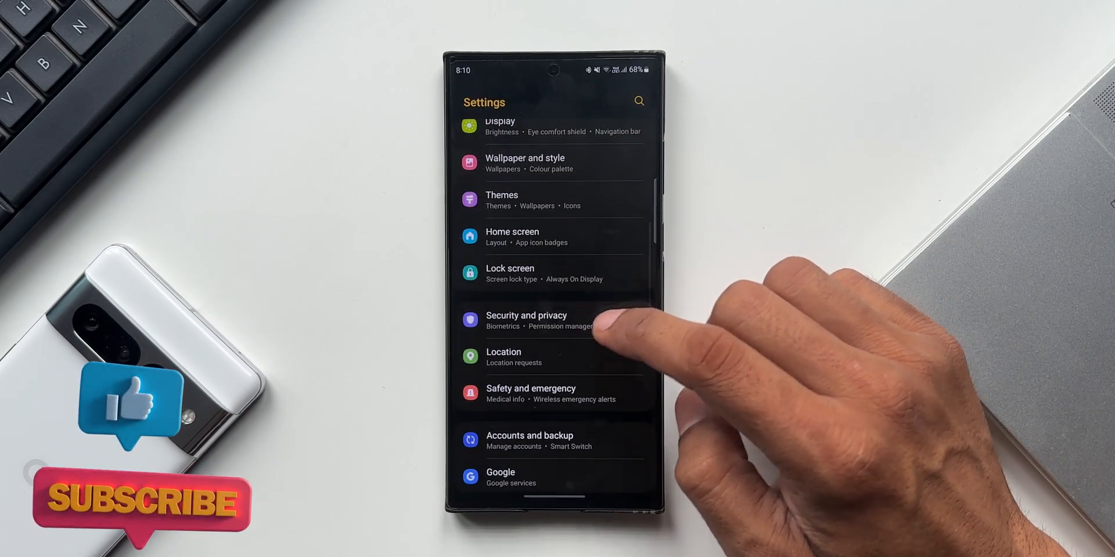
pyautogui.click(526, 320)
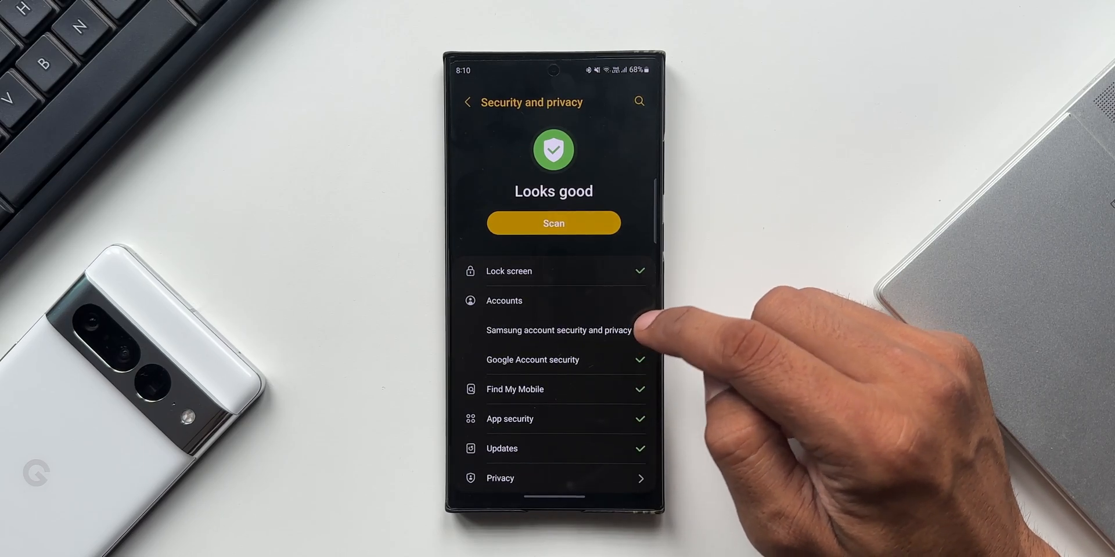
# - Continue into Other security settings where the Pin app entry is listed
pyautogui.scroll(-3)
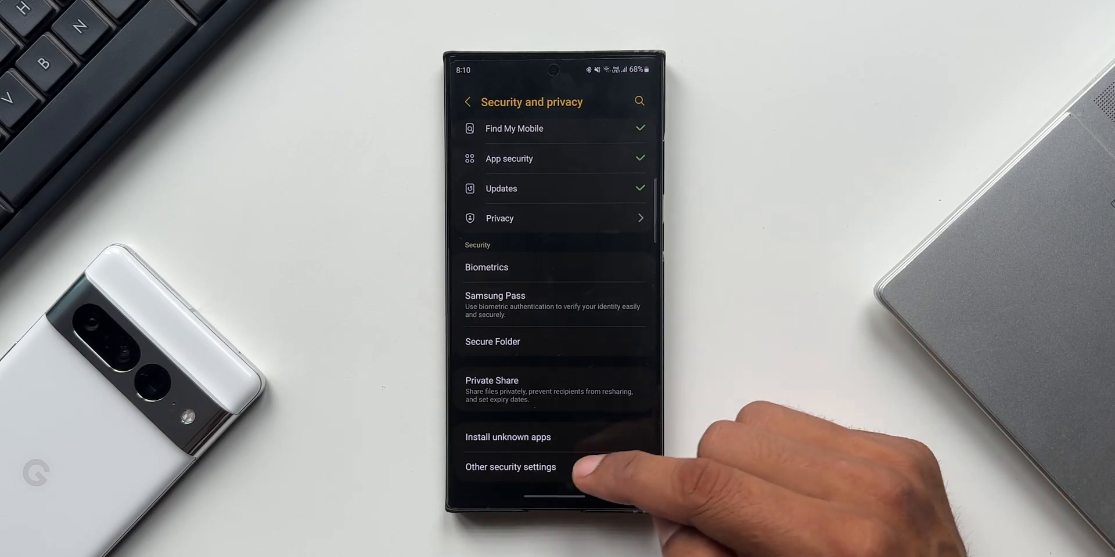
pyautogui.click(510, 466)
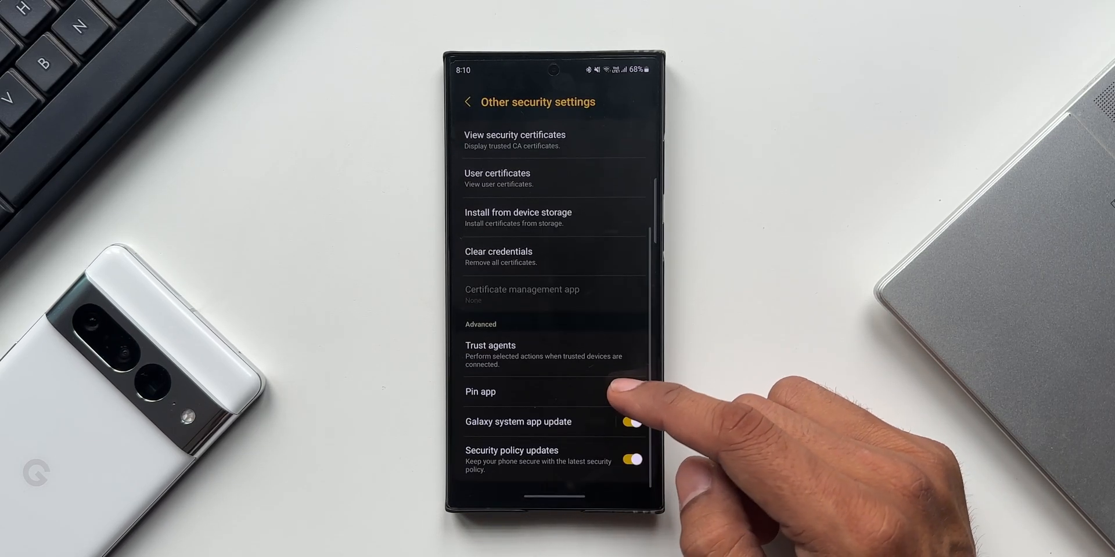
pyautogui.click(631, 392)
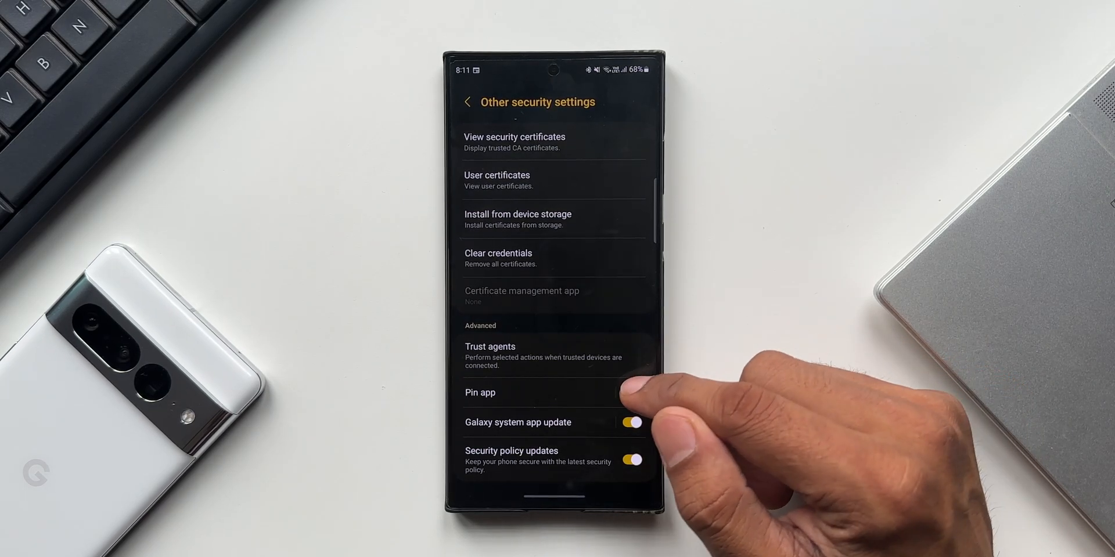
# - Enable the Pin app toggle on its settings page, then move on to Google News
pyautogui.click(480, 393)
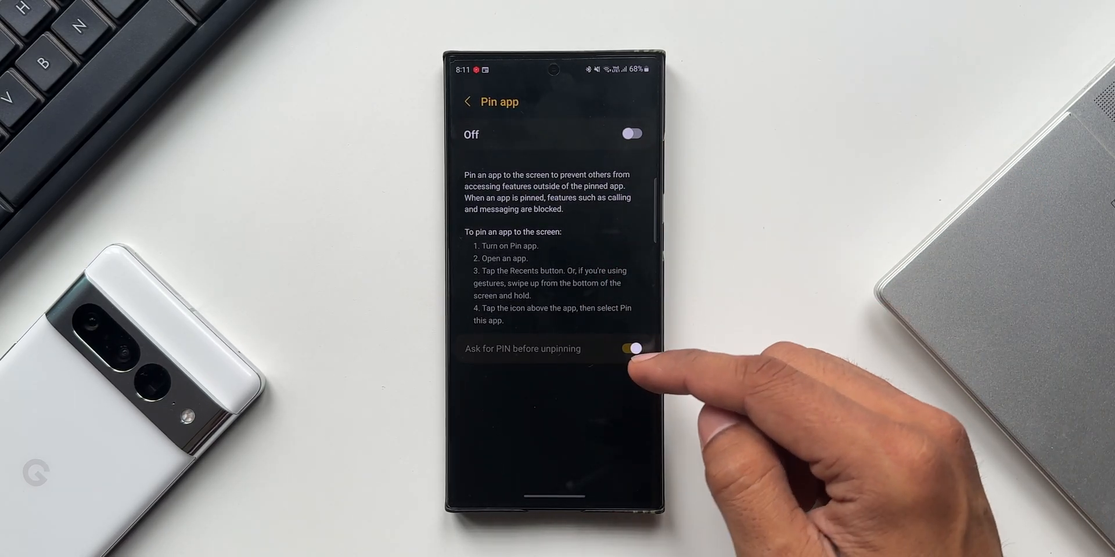
pyautogui.click(631, 134)
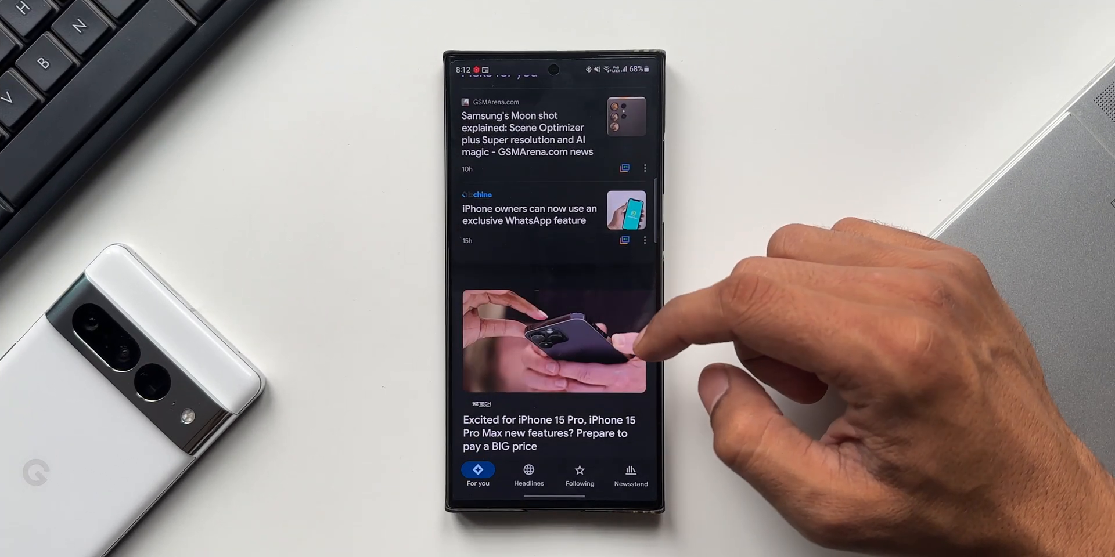
# - Read through the iPhone 15 Pro price article in Google News
pyautogui.click(553, 341)
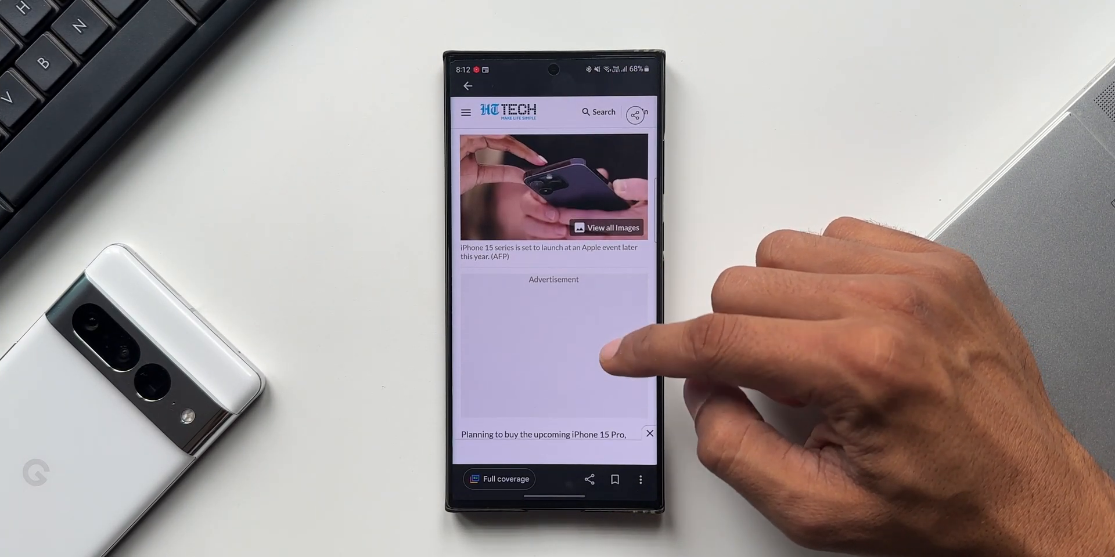
pyautogui.scroll(-3)
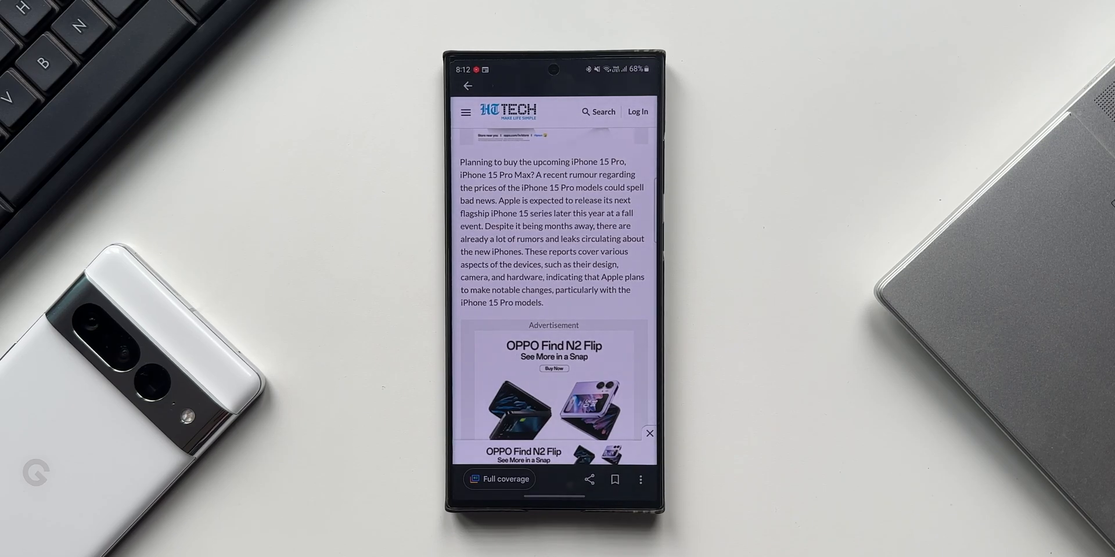
pyautogui.scroll(-3)
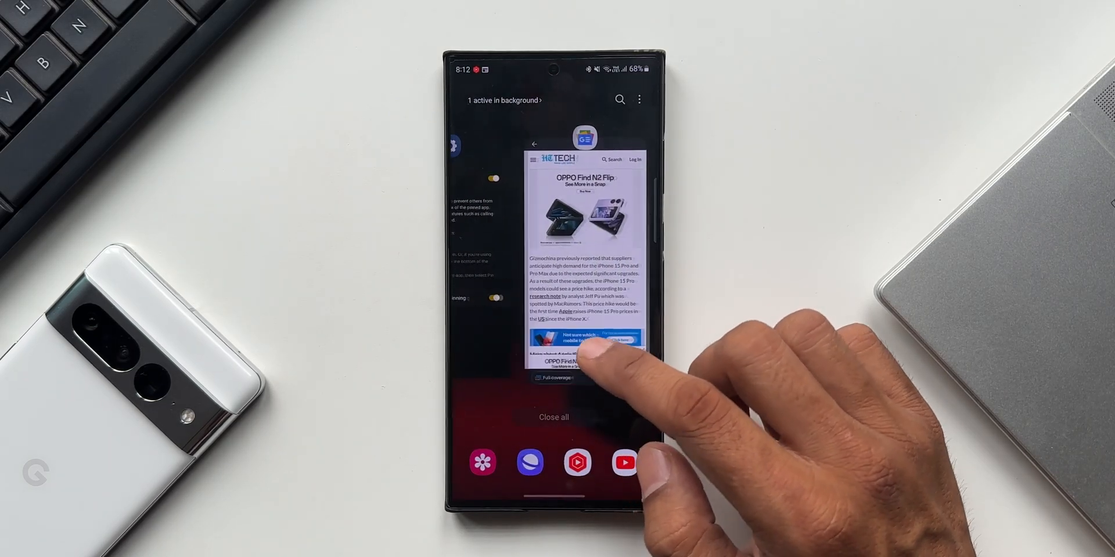
# - Pin Google News to the screen from Recents, confirm the notice, then unpin it so the PIN lock shows
pyautogui.click(584, 139)
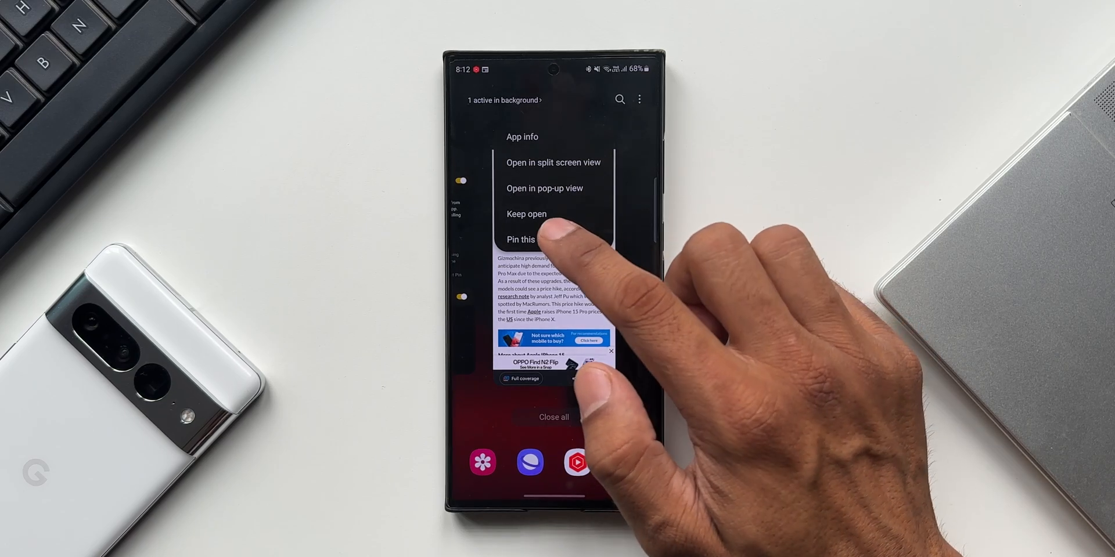
pyautogui.click(520, 239)
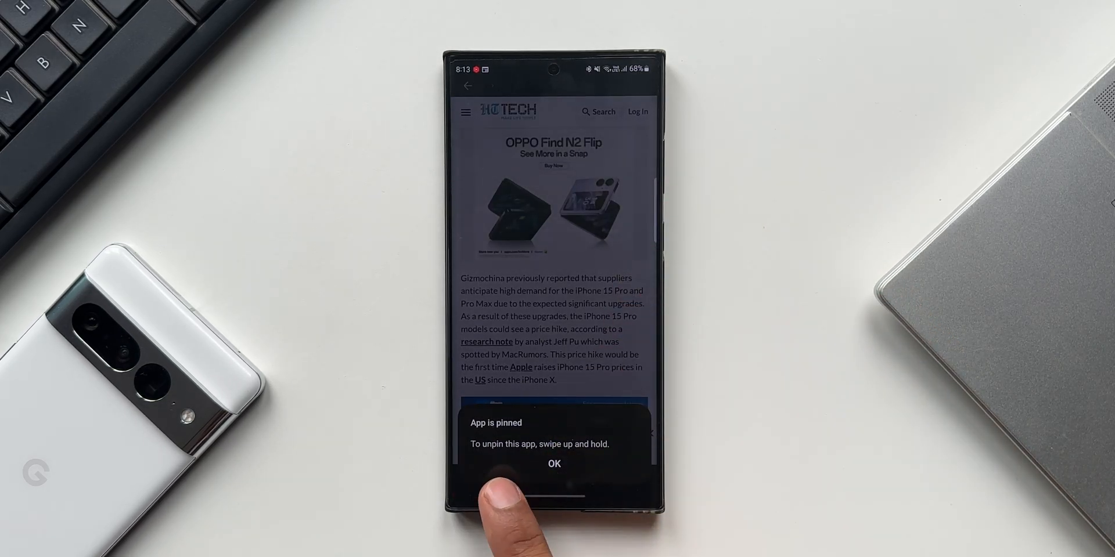
pyautogui.click(554, 463)
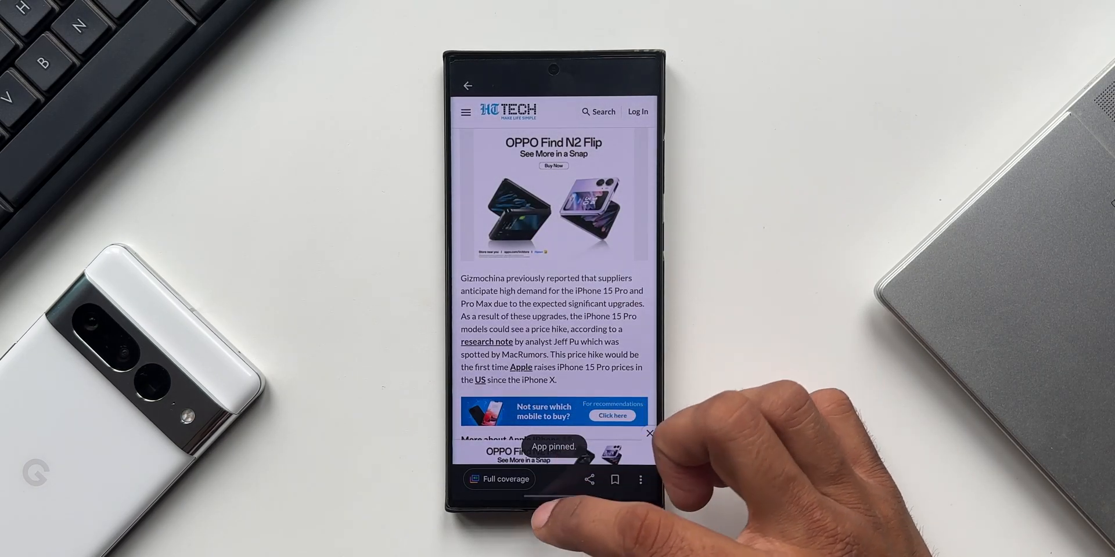
pyautogui.scroll(-3)
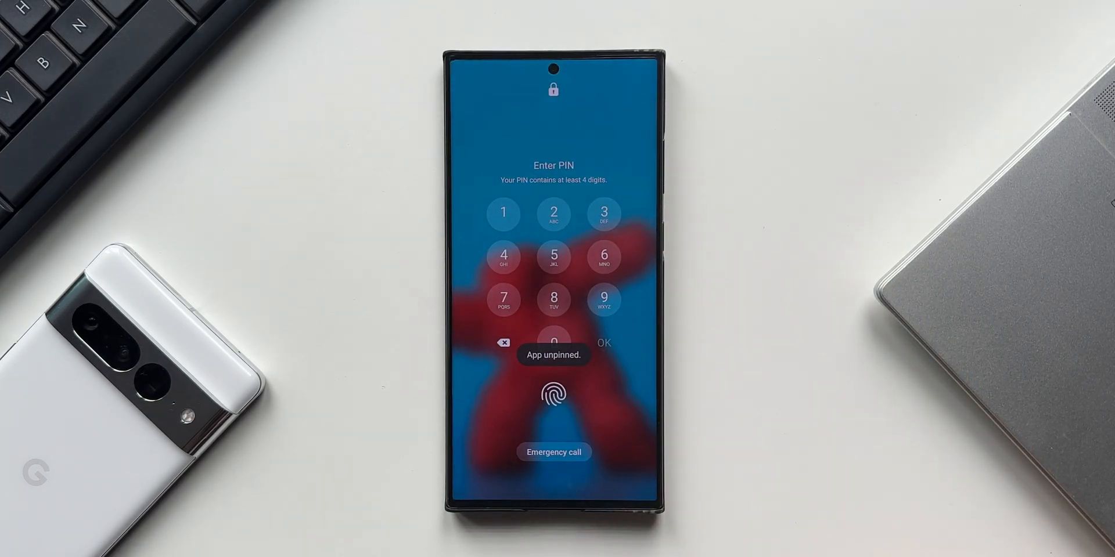
# - Unlock the phone and get back to Other security settings at the Make passwords visible option
pyautogui.click(554, 400)
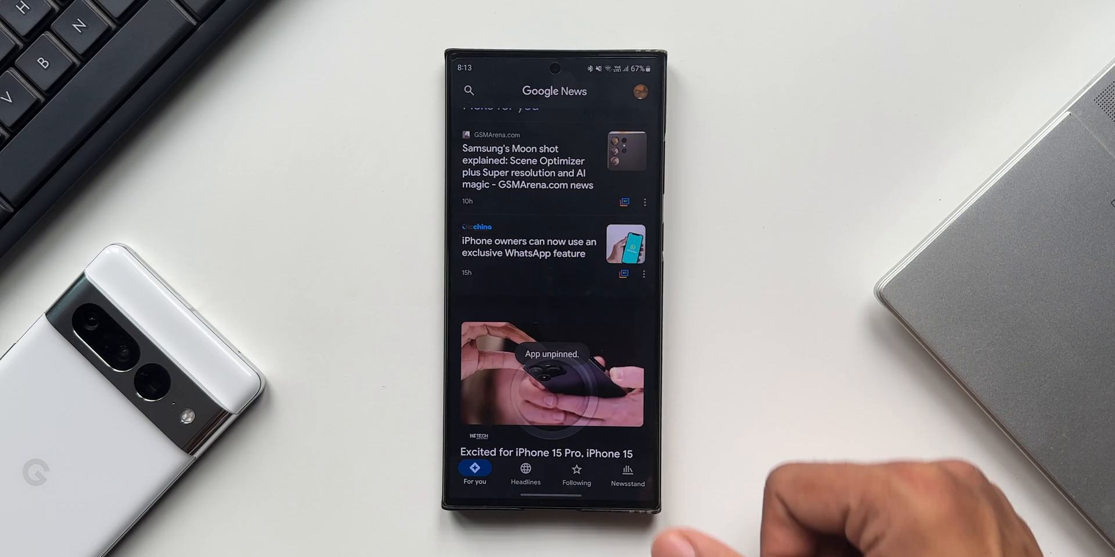
pyautogui.scroll(-3)
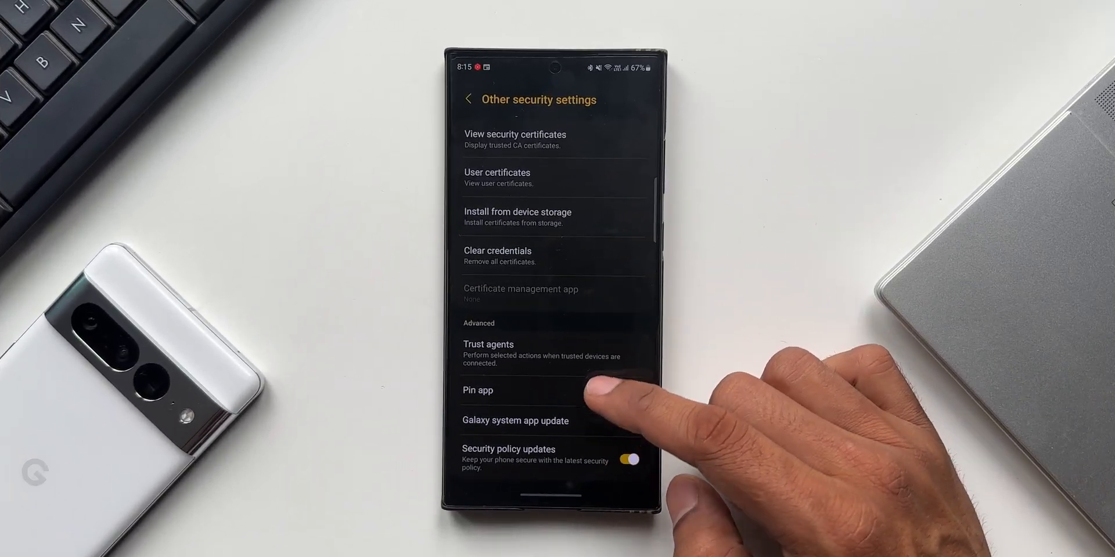
pyautogui.scroll(-3)
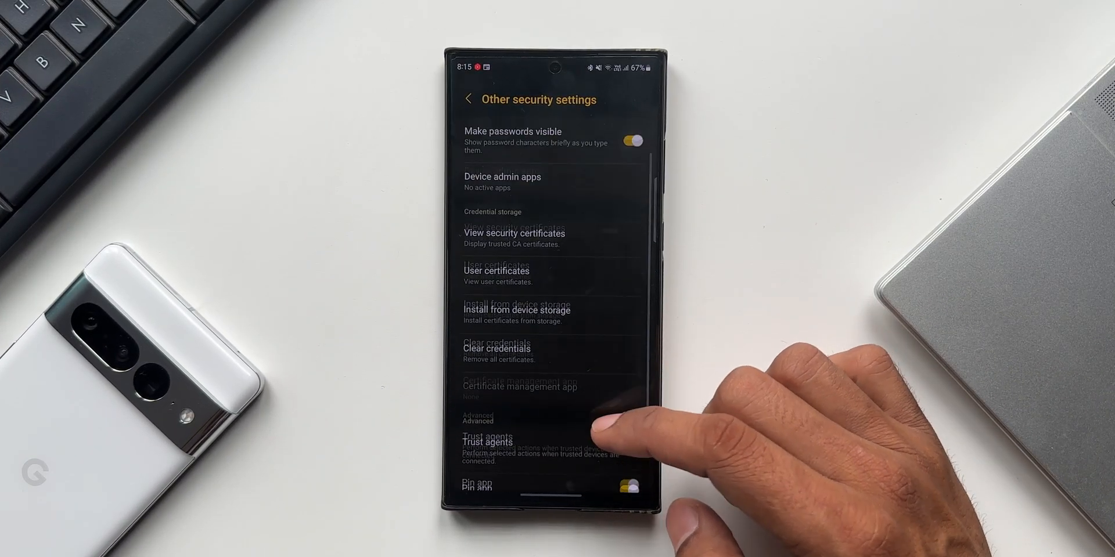
pyautogui.scroll(-3)
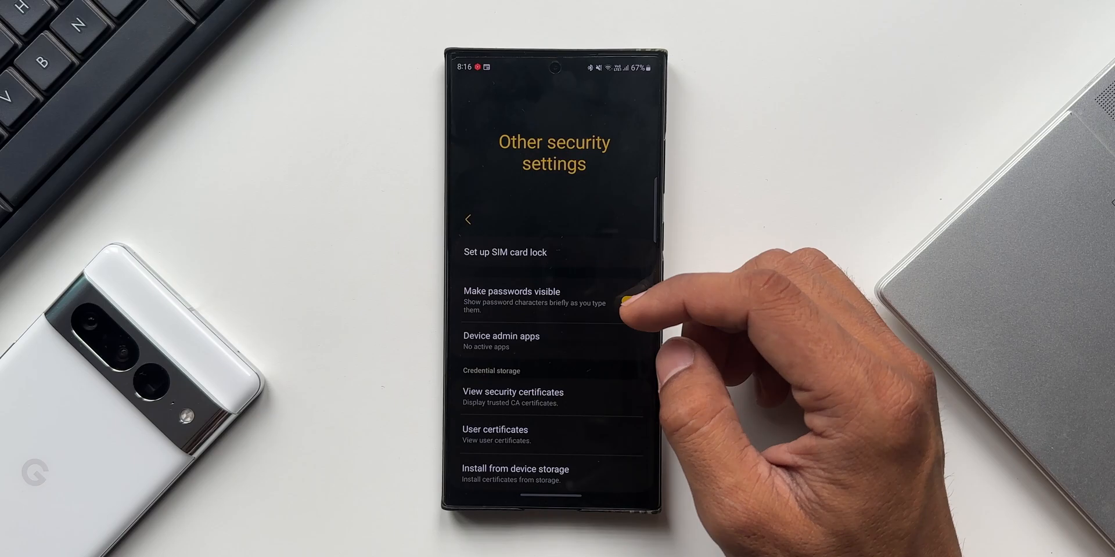
# - Back on the Privacy page, change the camera access toggle for apps
pyautogui.click(467, 221)
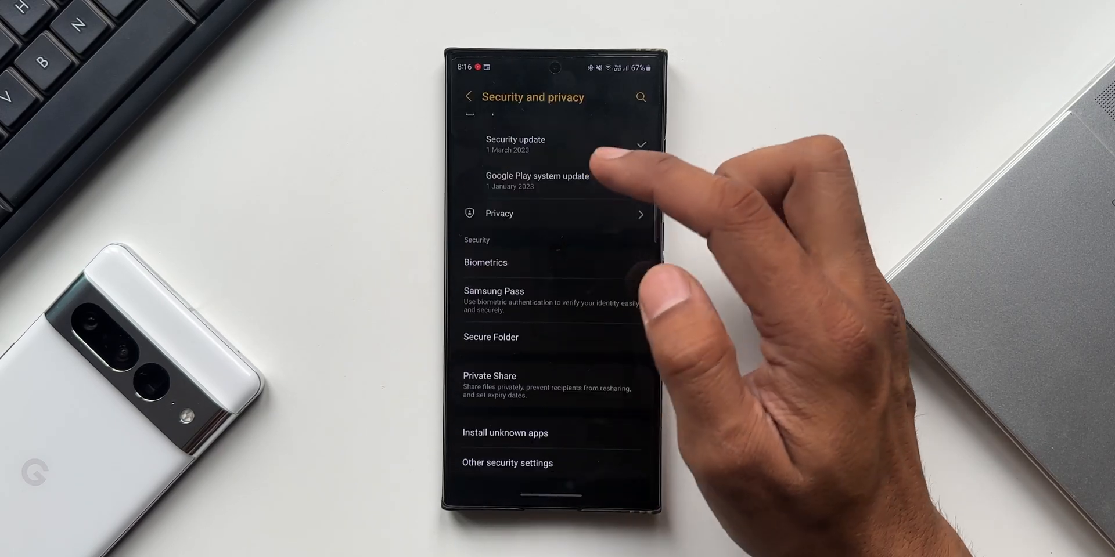
pyautogui.scroll(-3)
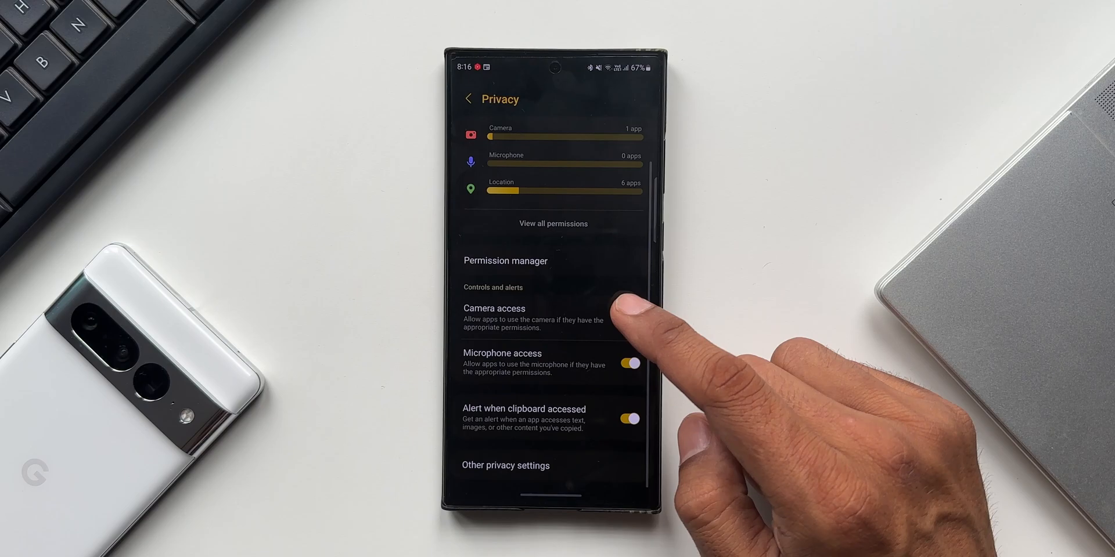
pyautogui.click(629, 318)
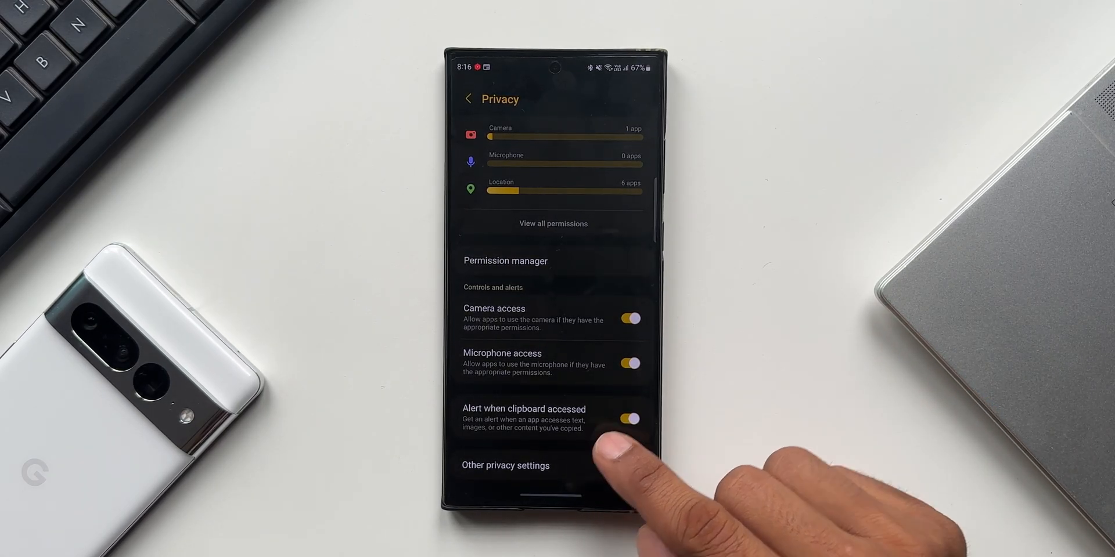
# - Switch 'Alert when clipboard accessed' off and then back on, leaving it enabled
pyautogui.click(629, 419)
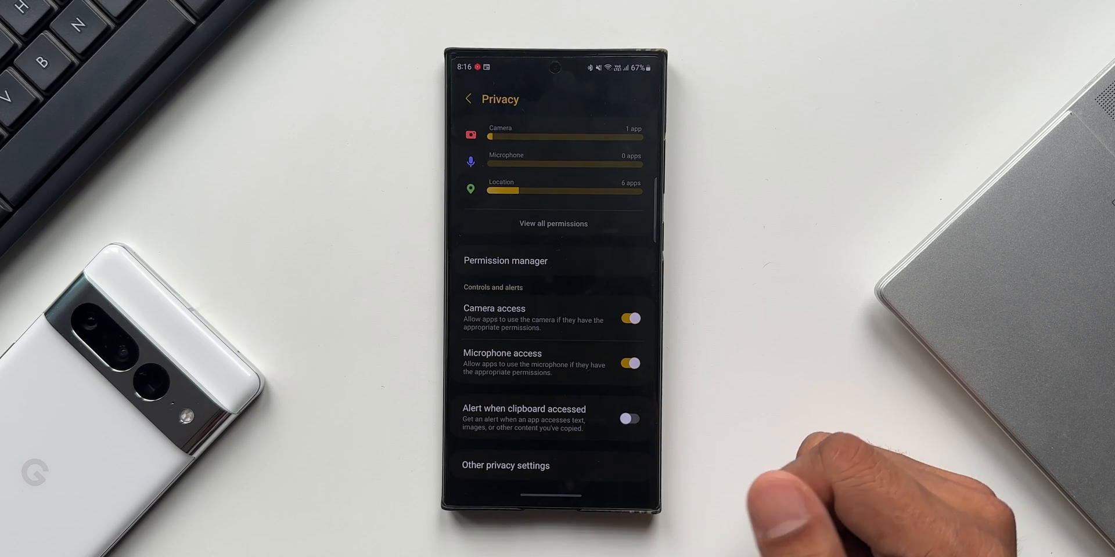
pyautogui.click(629, 419)
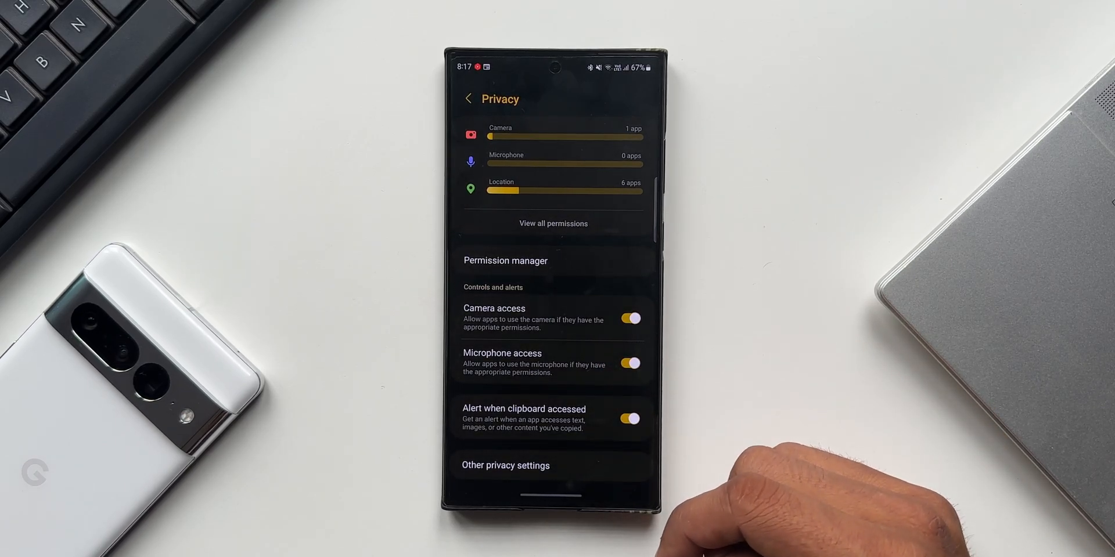
pyautogui.click(631, 318)
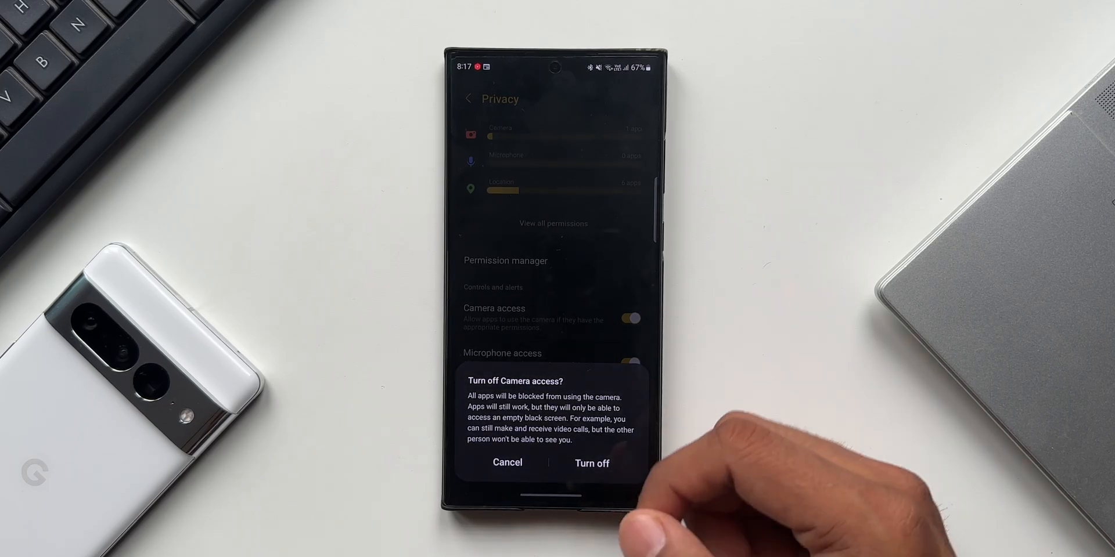
pyautogui.click(506, 462)
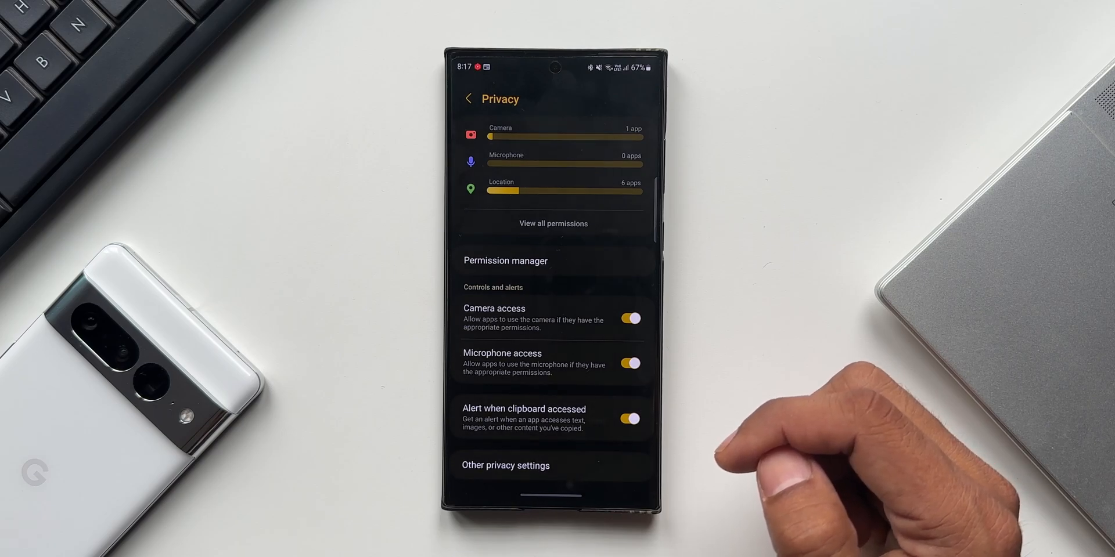
pyautogui.click(629, 363)
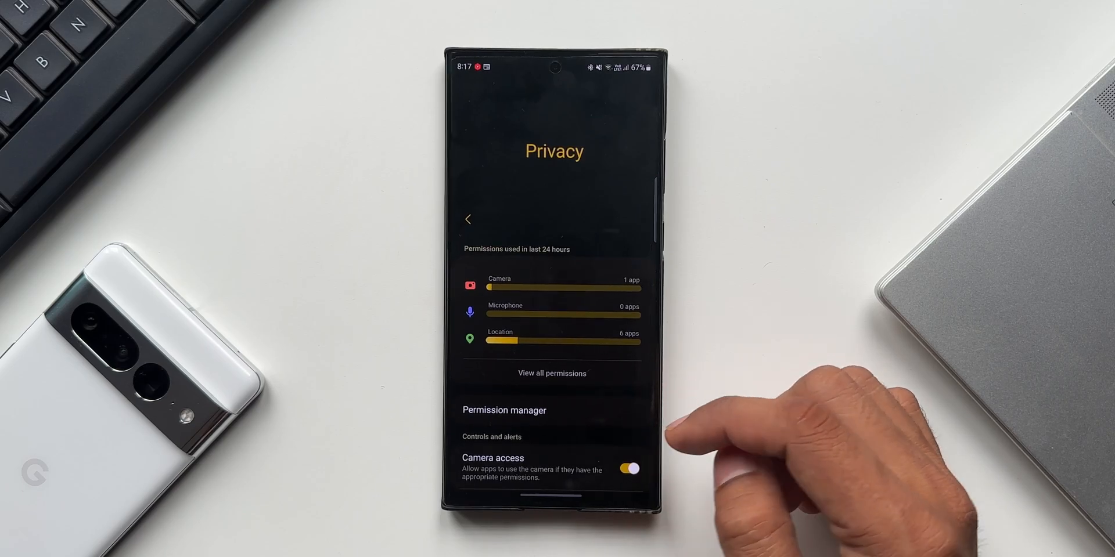
# - Enter Permission manager and browse down its list of permission categories
pyautogui.click(504, 411)
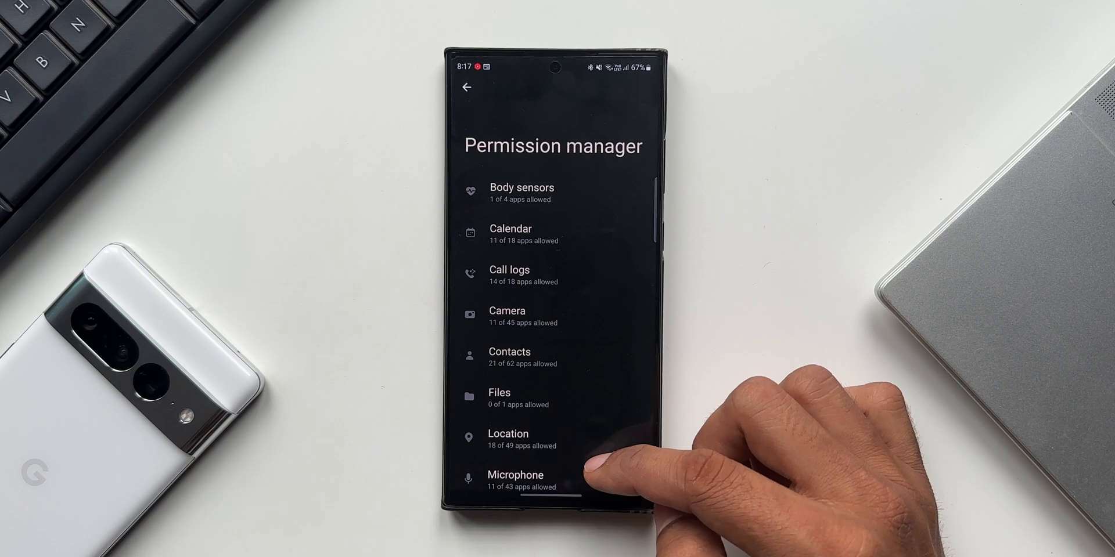
pyautogui.scroll(-3)
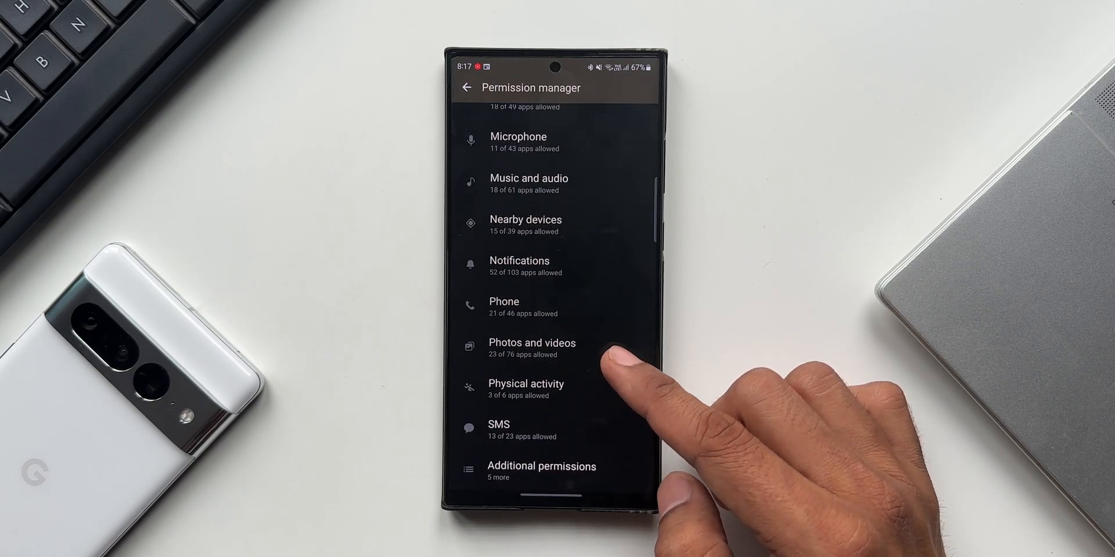
pyautogui.scroll(-3)
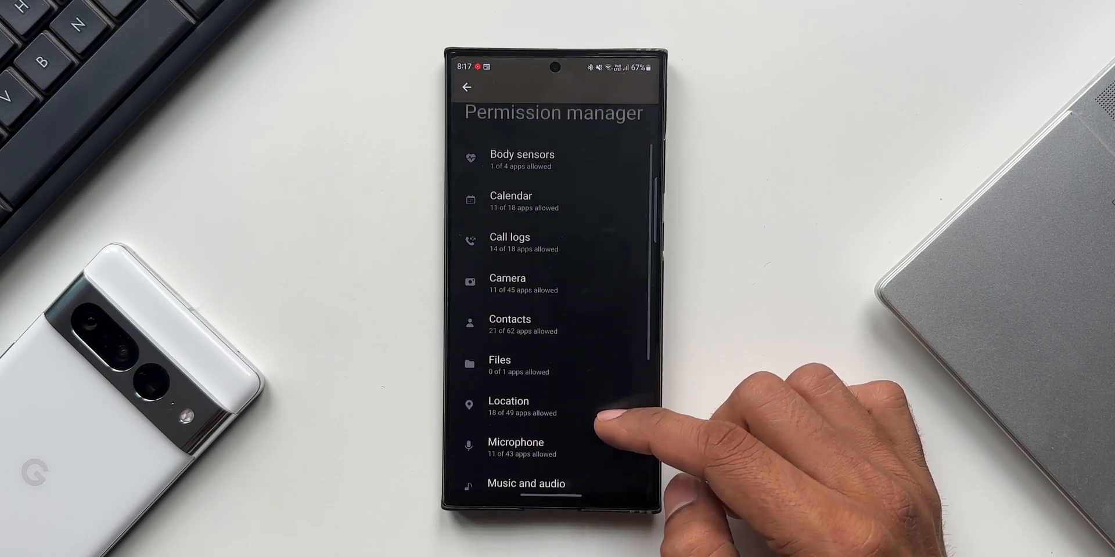
pyautogui.scroll(-3)
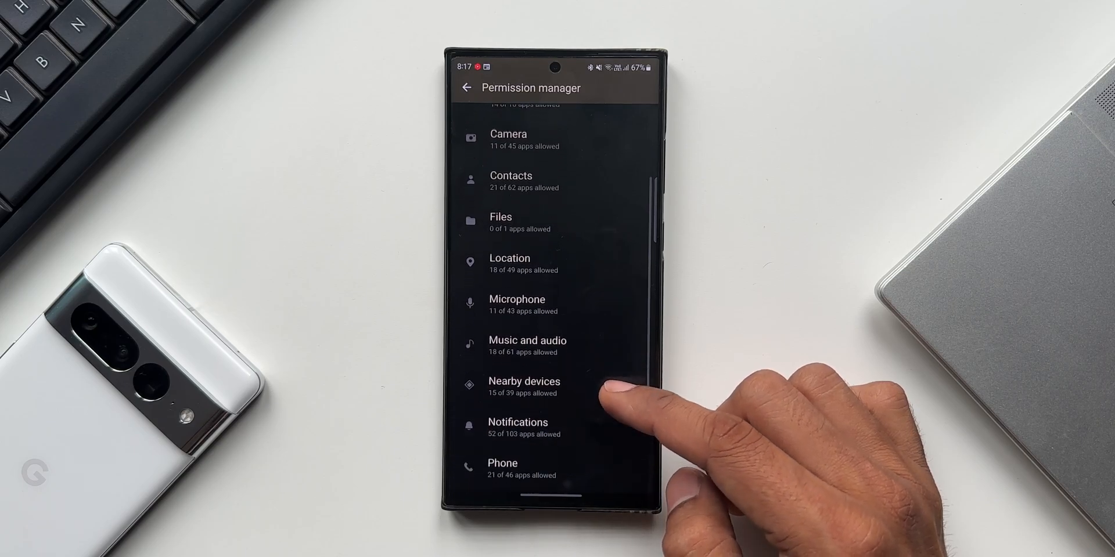
# - Review which apps may use the microphone and camera, then go back to Security and privacy
pyautogui.click(517, 304)
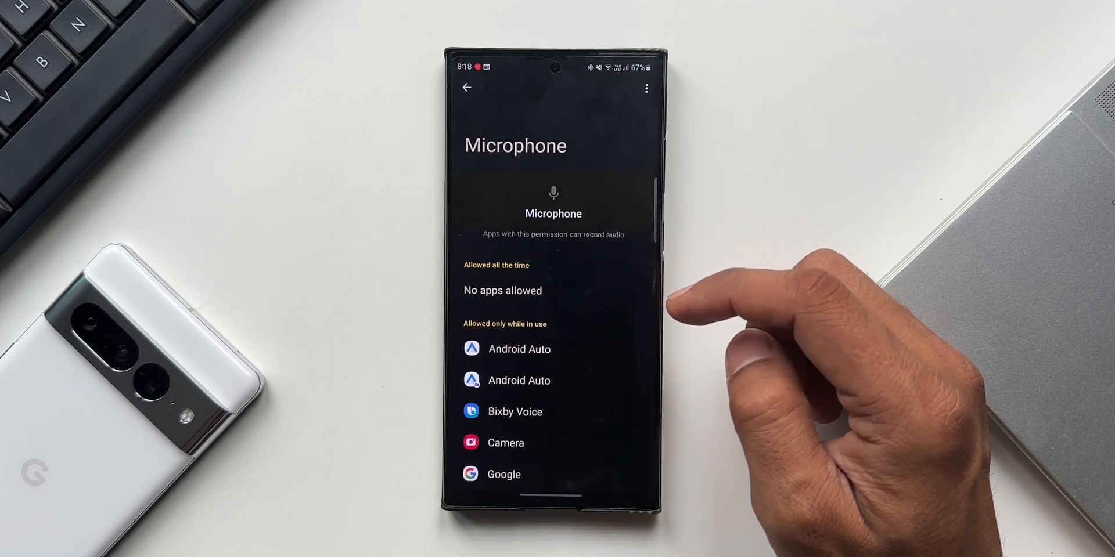
pyautogui.scroll(-3)
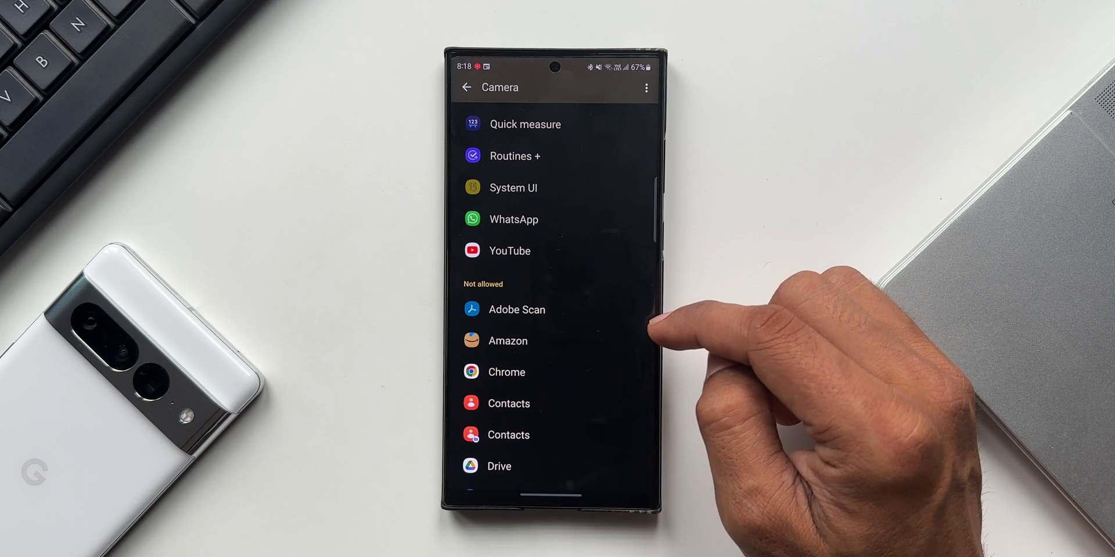
pyautogui.scroll(-3)
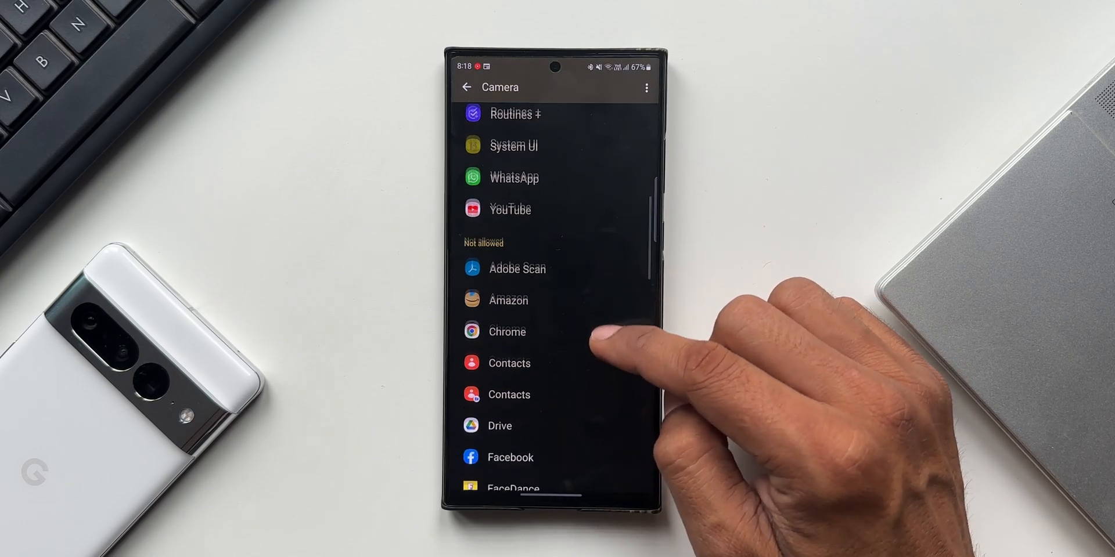
pyautogui.click(506, 332)
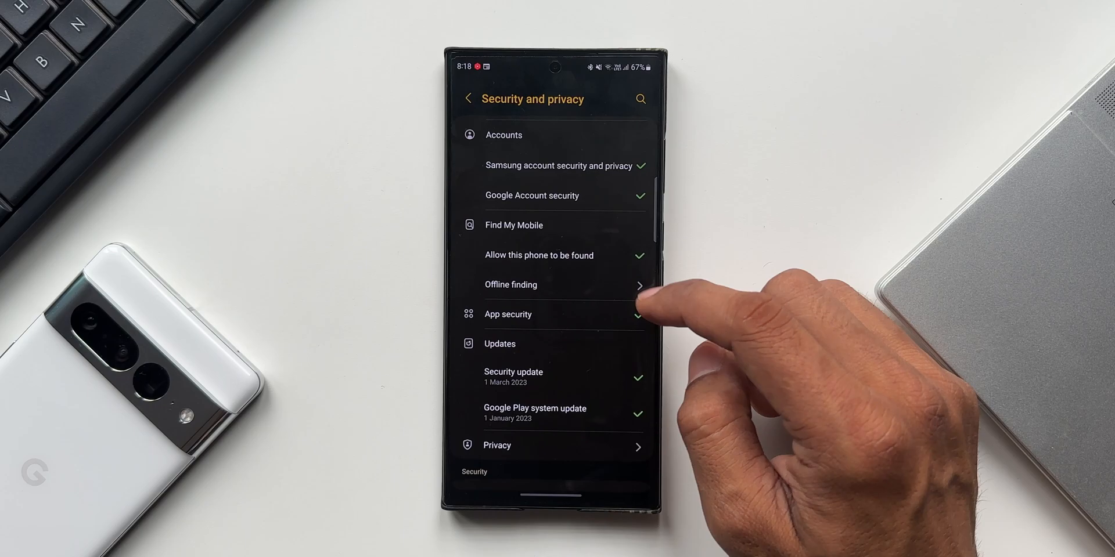
pyautogui.click(537, 284)
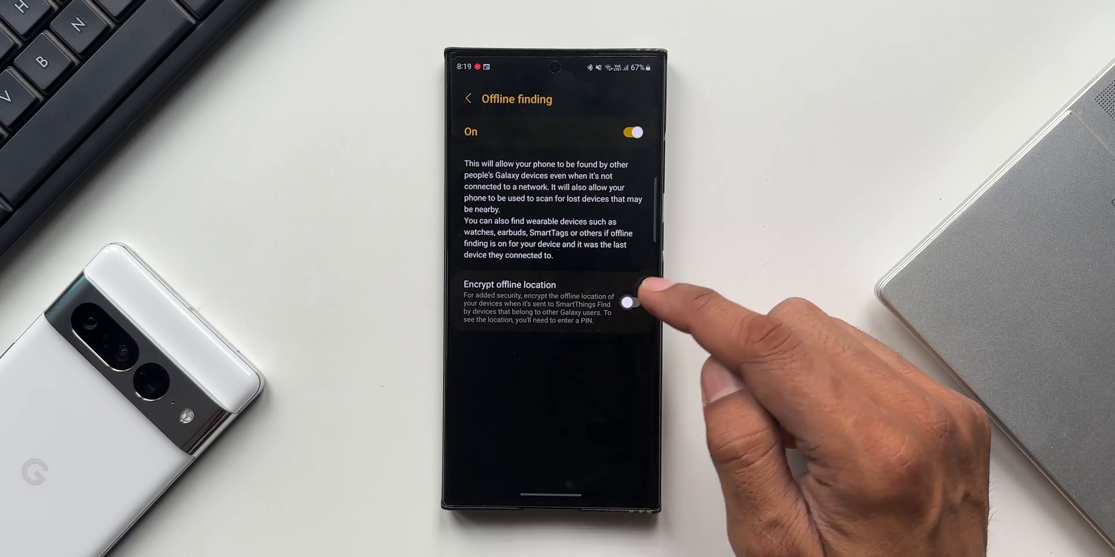
pyautogui.click(633, 304)
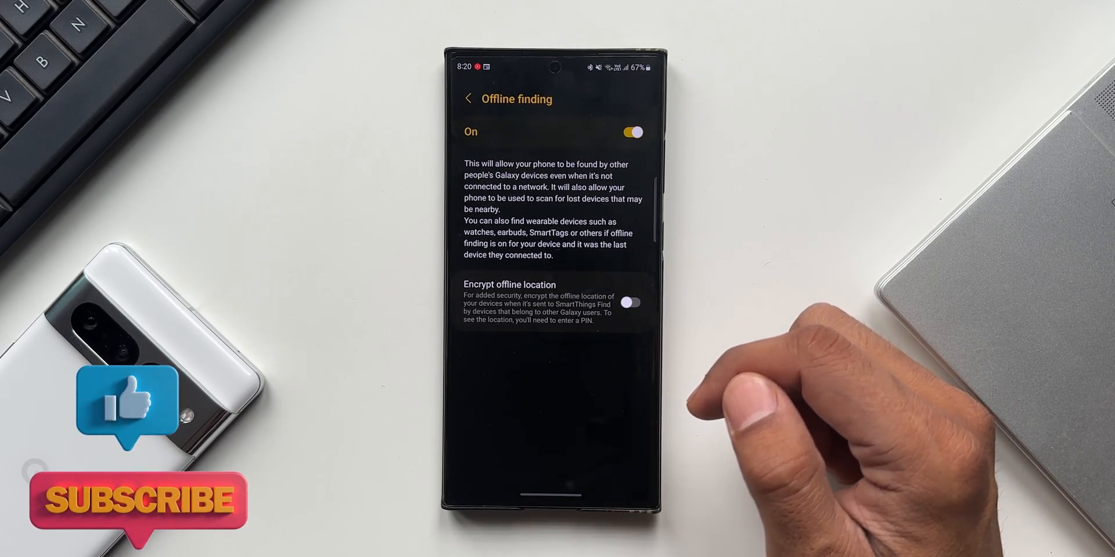
pyautogui.click(468, 98)
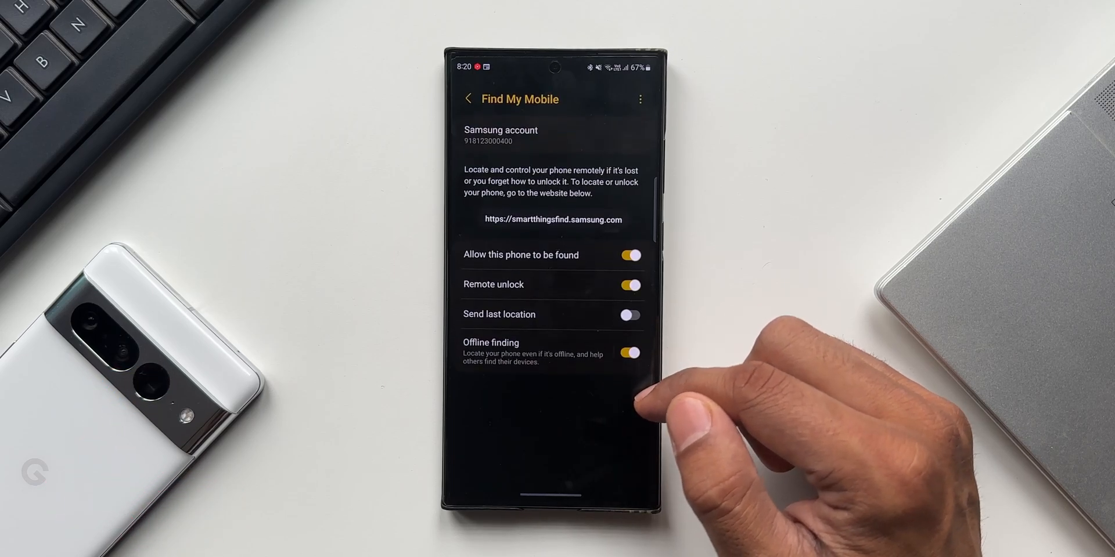
pyautogui.click(468, 98)
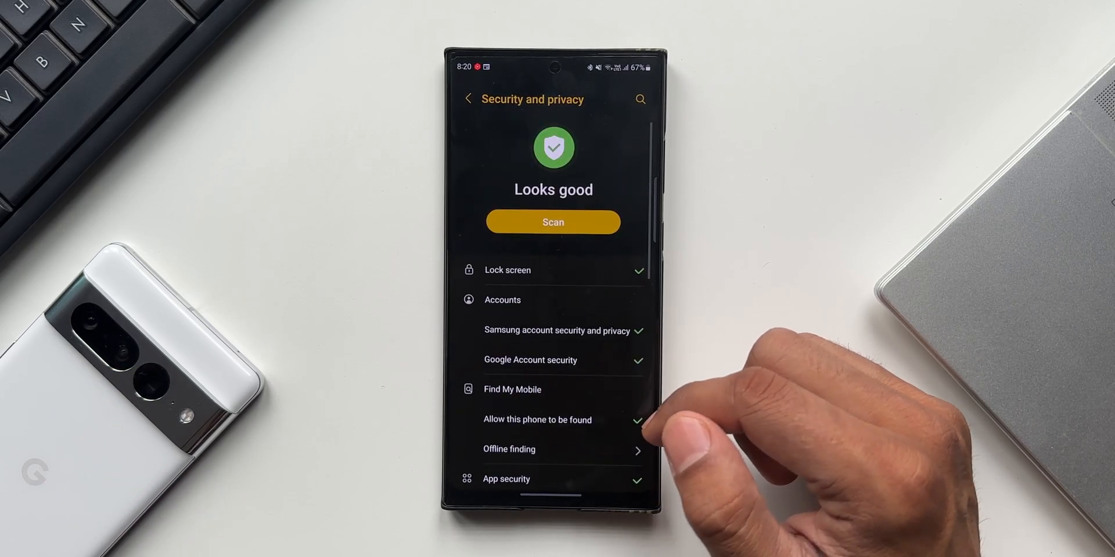
# - Collapse the security status details and back out to the main Settings list
pyautogui.click(553, 222)
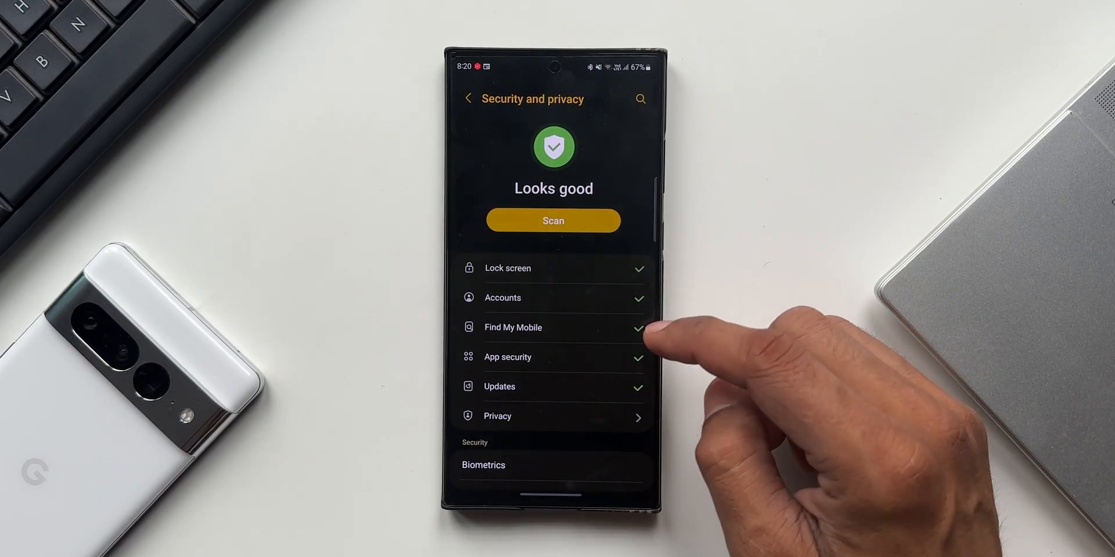
pyautogui.scroll(-3)
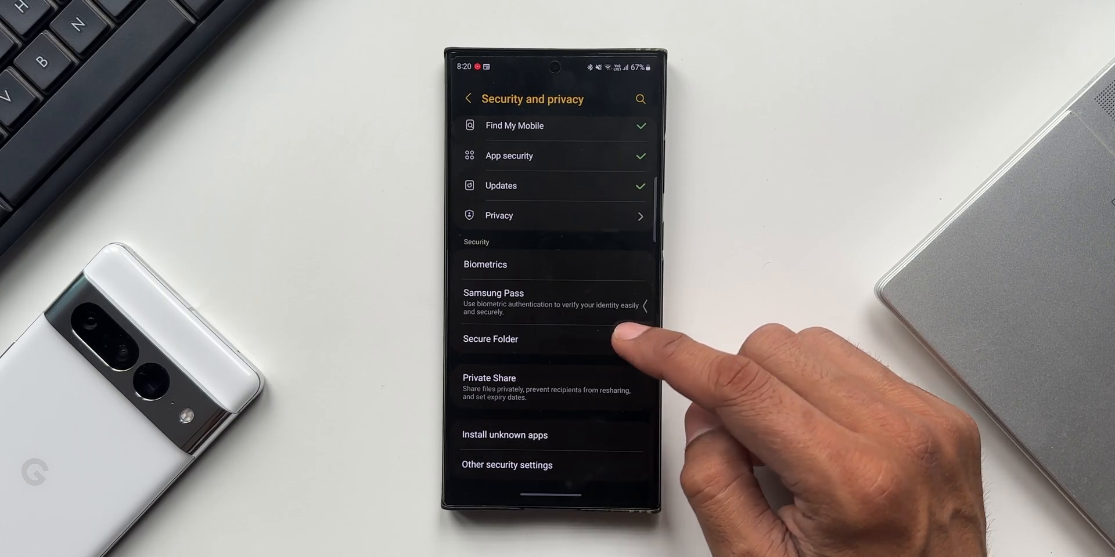
pyautogui.click(469, 99)
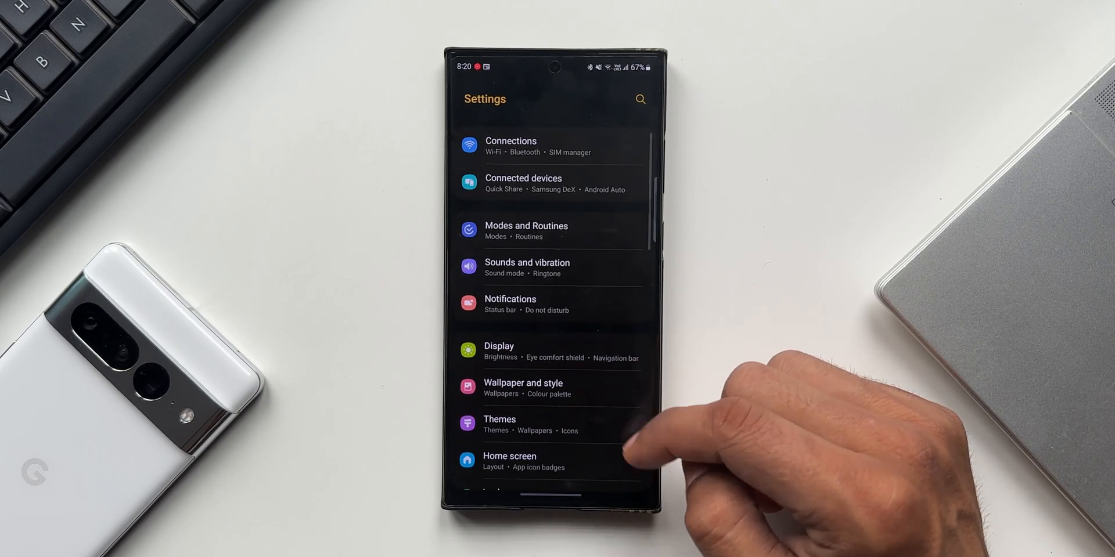